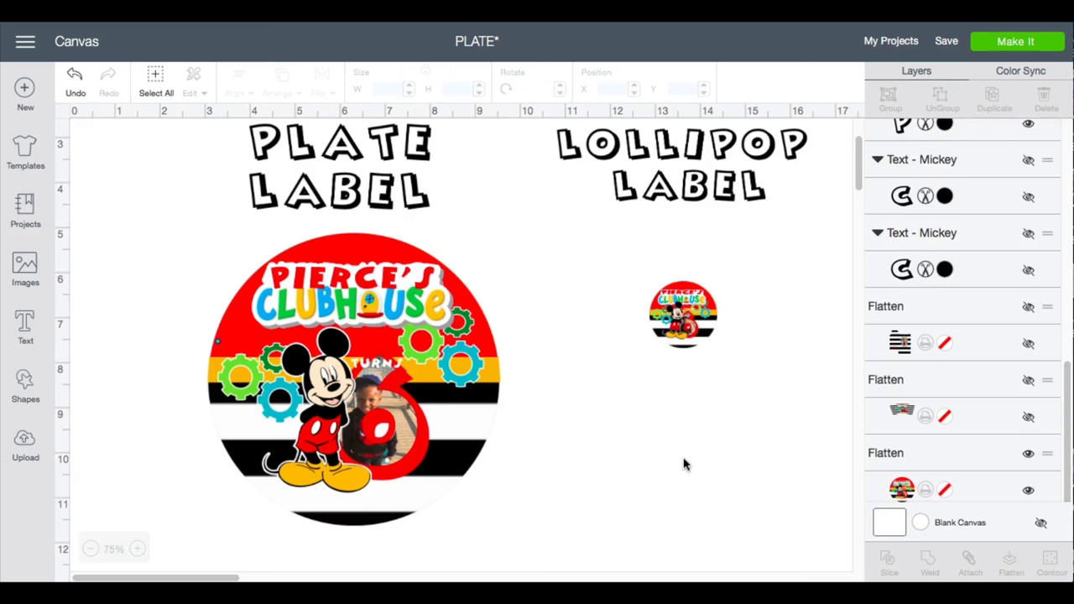
Add the text captions '6.5 x 6.5' under Plate Label and '1.5 x 1.5' under Lollipop Label
{"action": "left_click", "coordinate": [289, 404]}
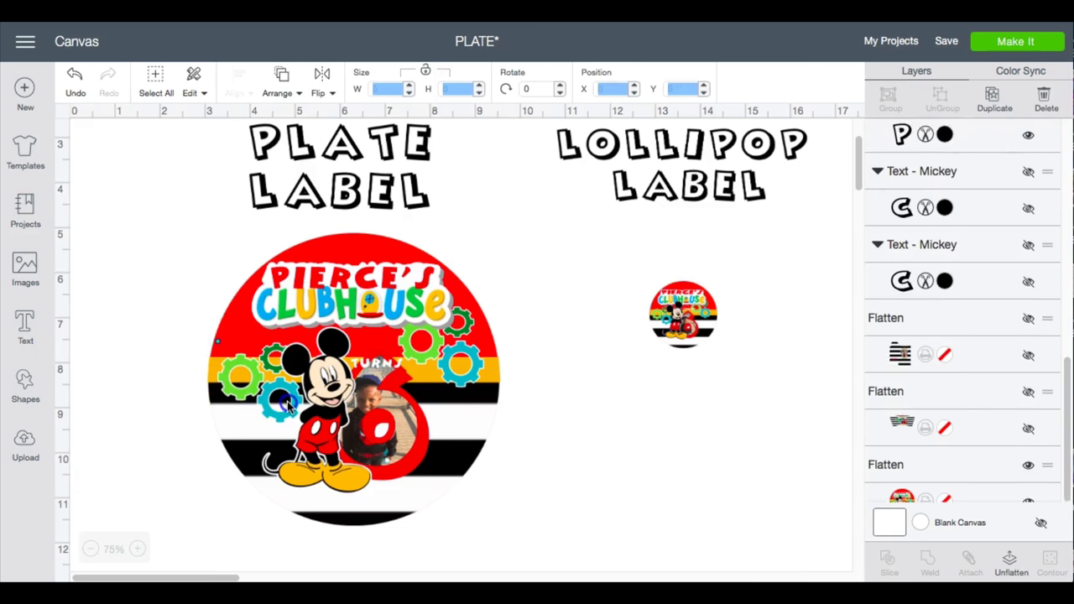
{"action": "left_click", "coordinate": [292, 410]}
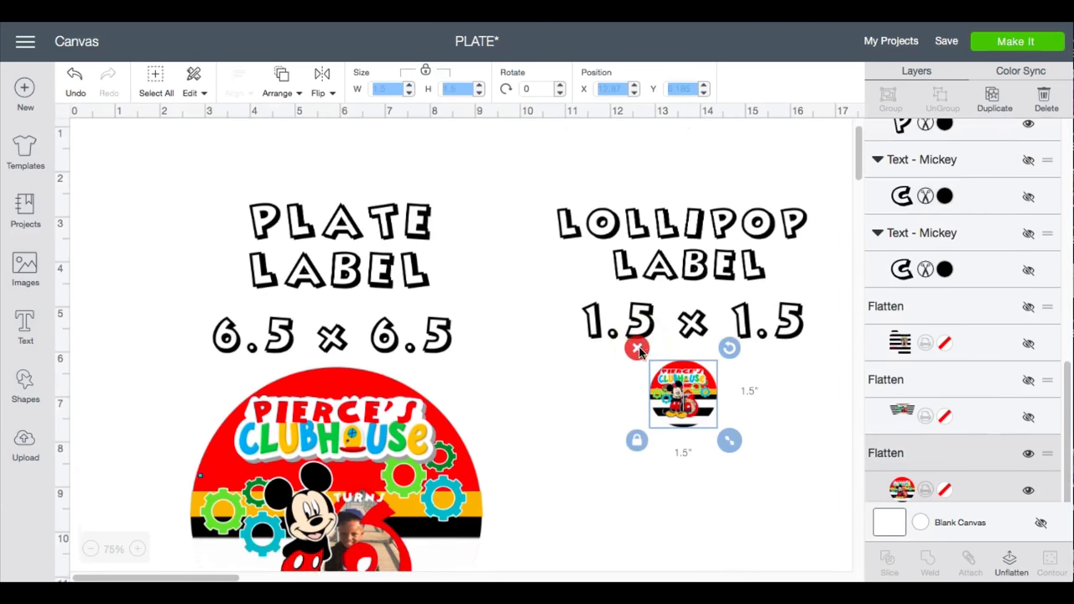
{"action": "scroll", "scroll_direction": "down", "scroll_amount": 3}
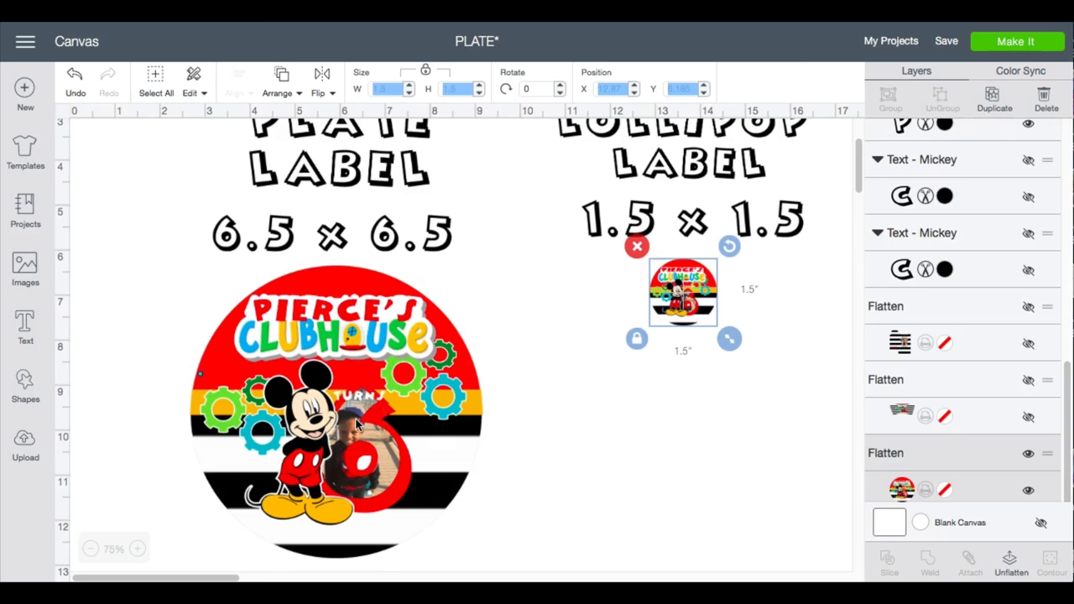
Insert a circle from Shapes coloured red, then insert a second plain circle
{"action": "left_click", "coordinate": [26, 383]}
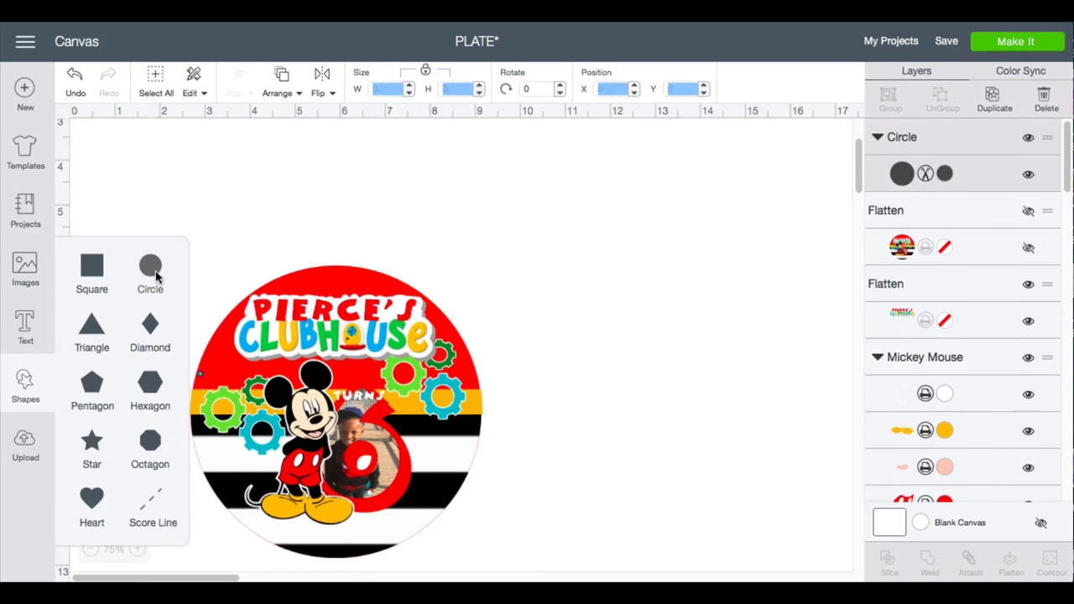
{"action": "left_click", "coordinate": [149, 266]}
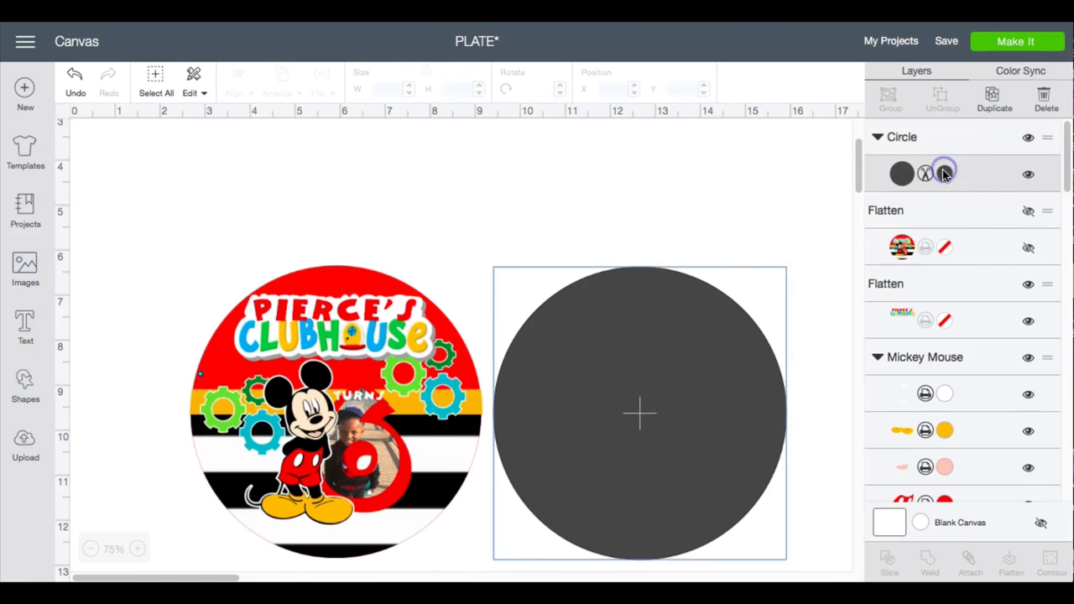
{"action": "left_click", "coordinate": [943, 173]}
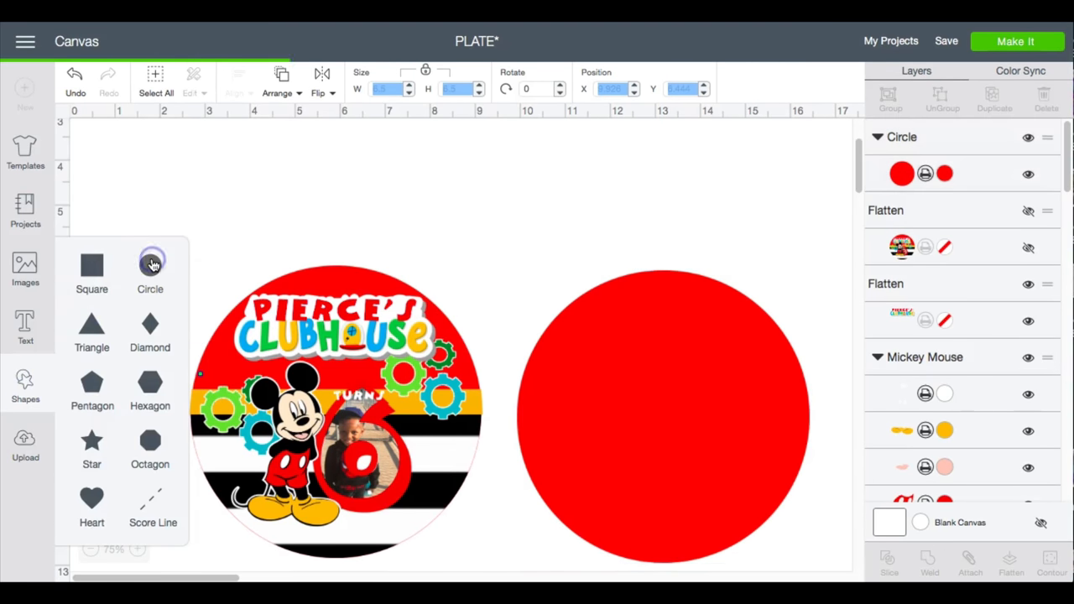
{"action": "left_click", "coordinate": [149, 264]}
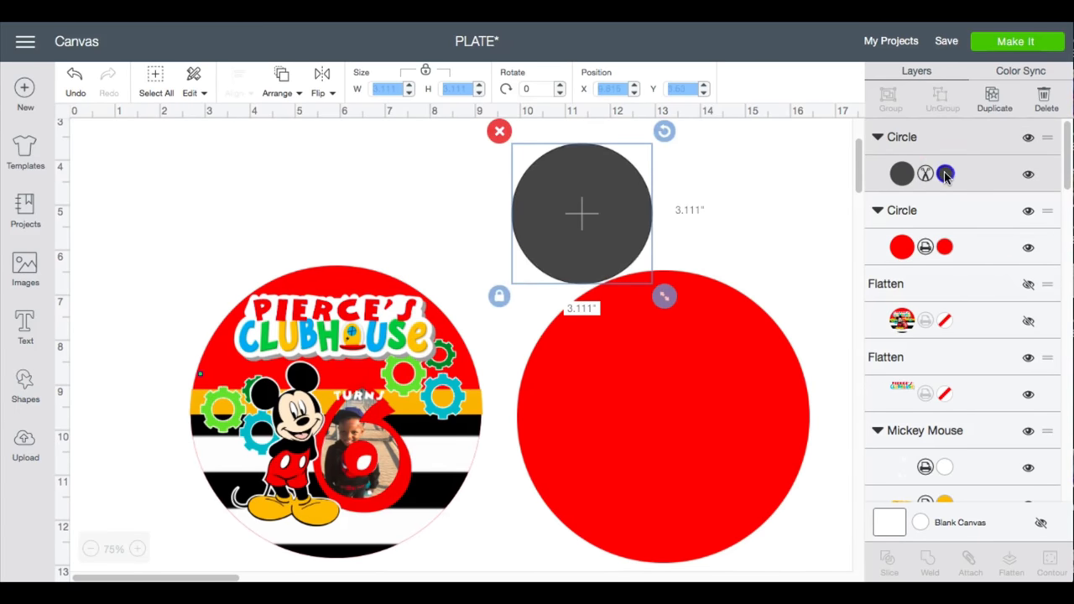
Fill the second circle with the black-and-white stripe pattern and enlarge it to the red circle's size
{"action": "left_click", "coordinate": [945, 174]}
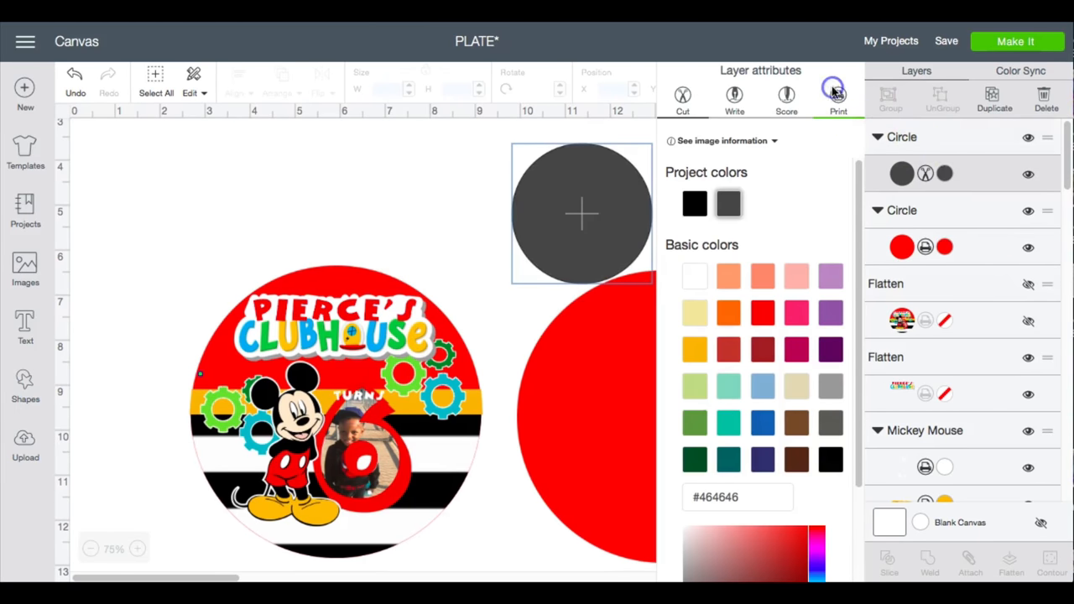
{"action": "left_click", "coordinate": [819, 128]}
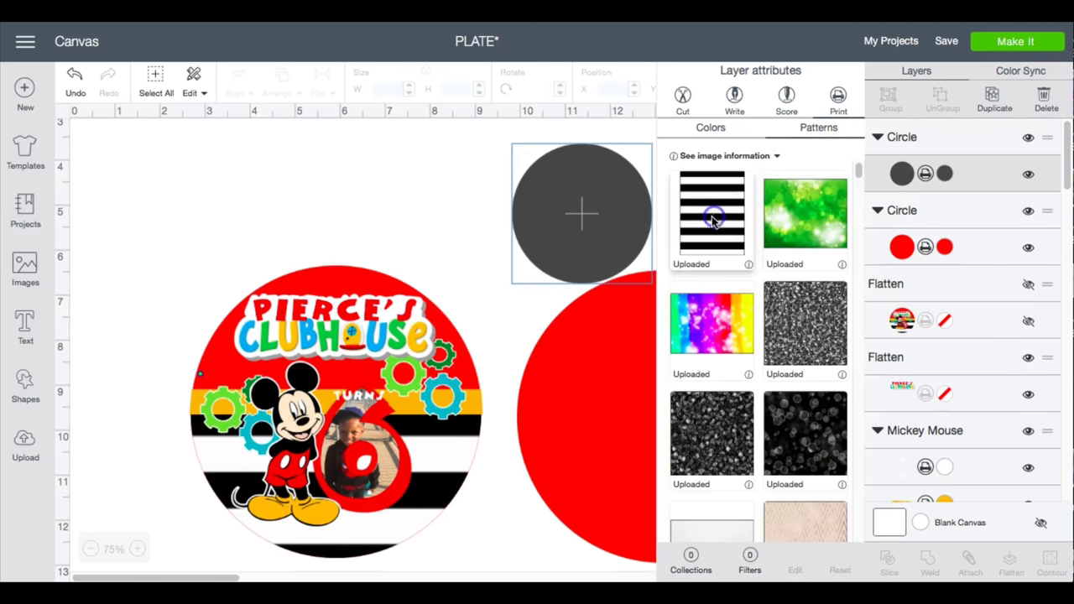
{"action": "left_click", "coordinate": [712, 215]}
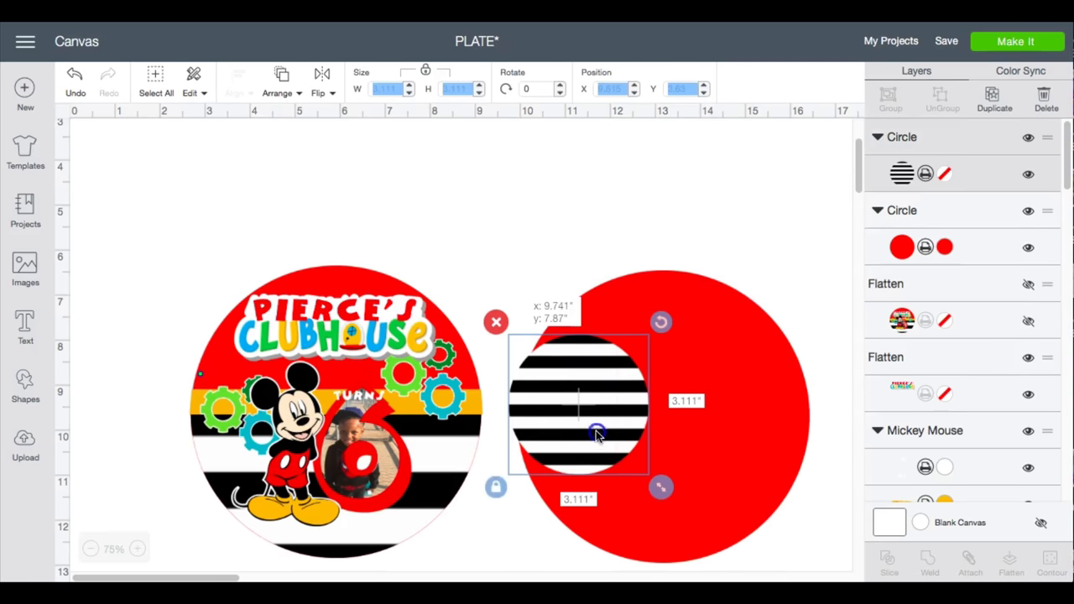
{"action": "left_click_drag", "start_coordinate": [596, 433], "coordinate": [606, 430]}
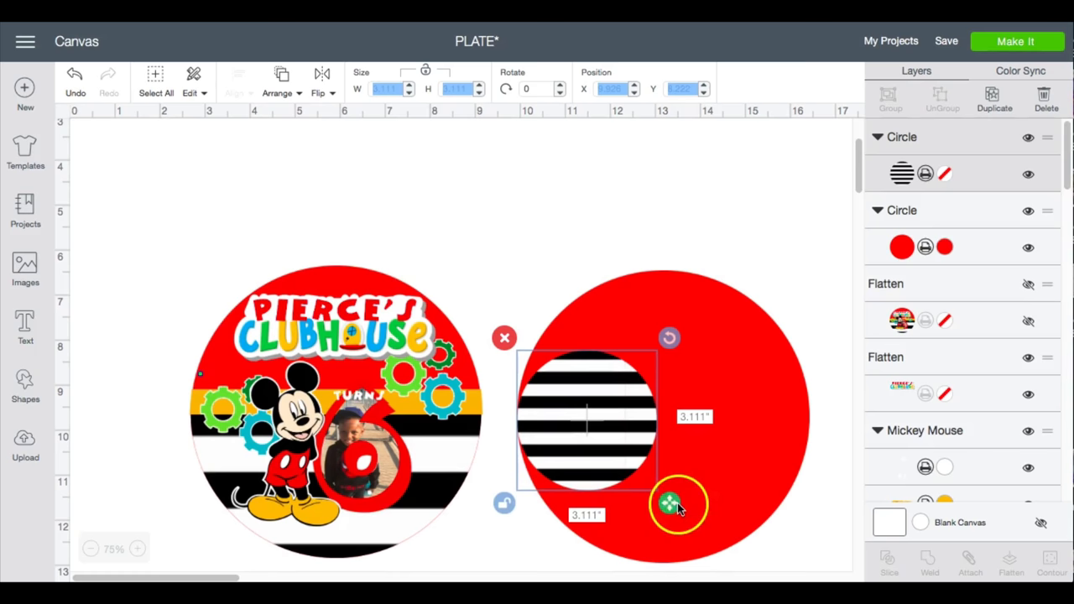
{"action": "left_click_drag", "start_coordinate": [680, 504], "coordinate": [719, 551]}
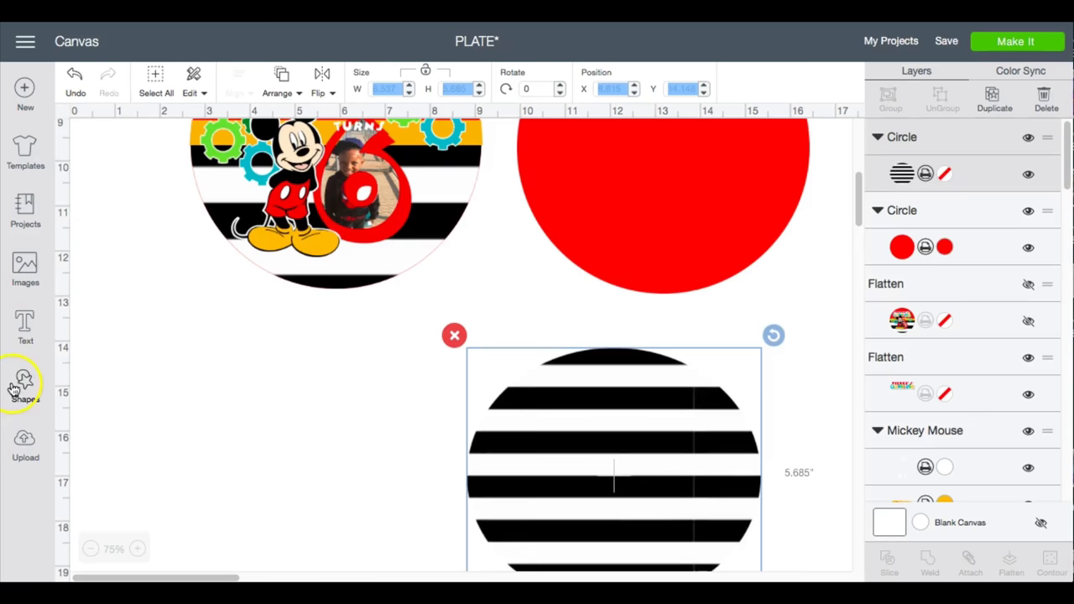
Slice the circles to keep stripes on the lower half and add a Square for the middle bar
{"action": "left_click", "coordinate": [23, 379]}
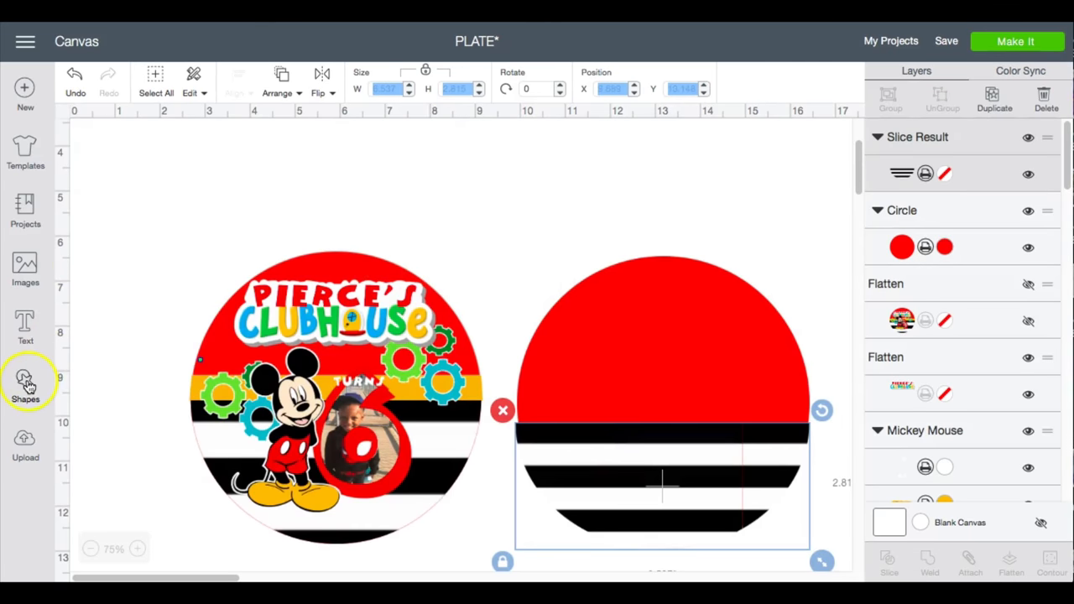
{"action": "left_click", "coordinate": [23, 379]}
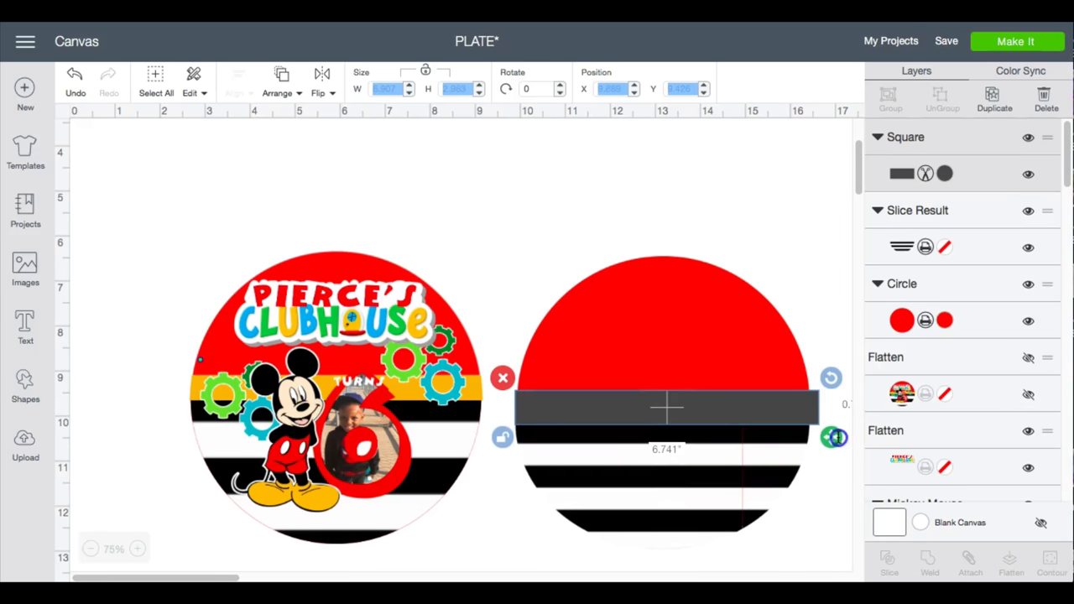
Stretch the dark bar to the circle's width and select the layers to Flatten and hide them
{"action": "left_click_drag", "start_coordinate": [835, 436], "coordinate": [829, 440]}
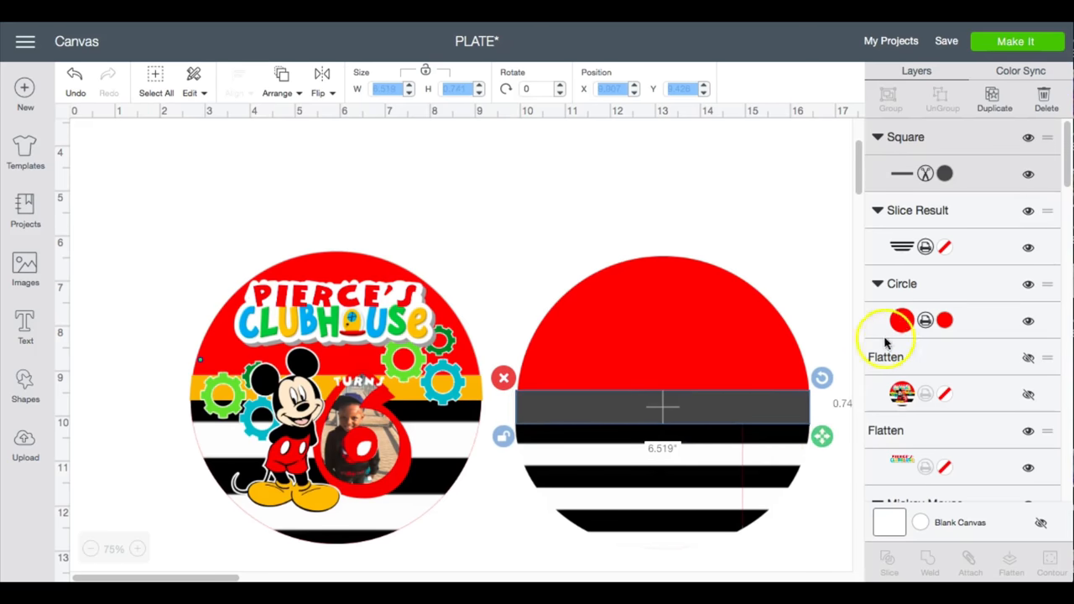
{"action": "left_click", "coordinate": [952, 319]}
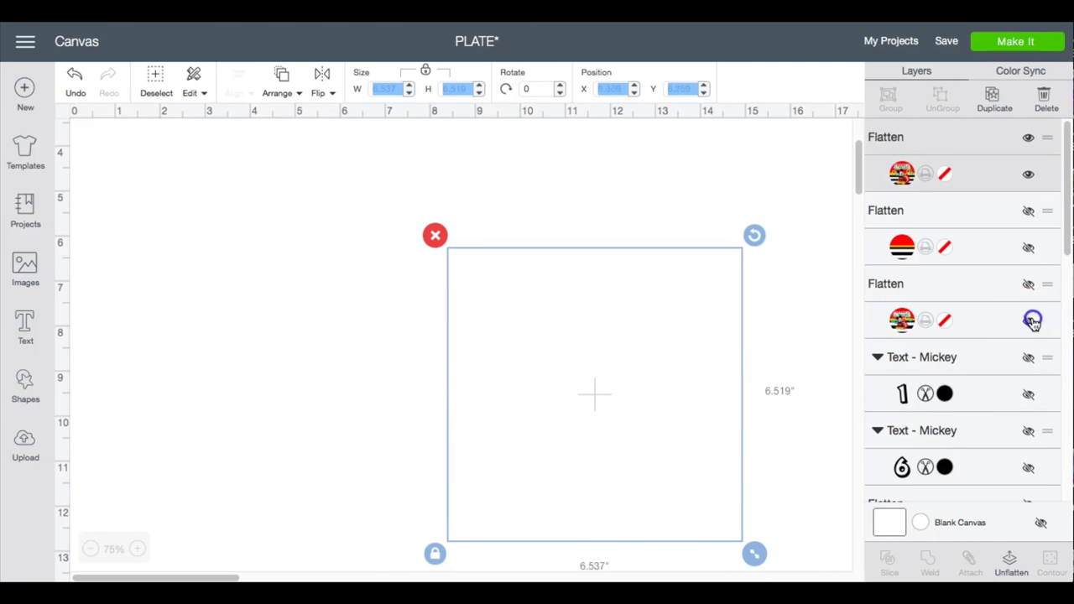
Show the flattened labels, Make It, accept the mat layout and Send To Printer
{"action": "left_click", "coordinate": [1025, 319]}
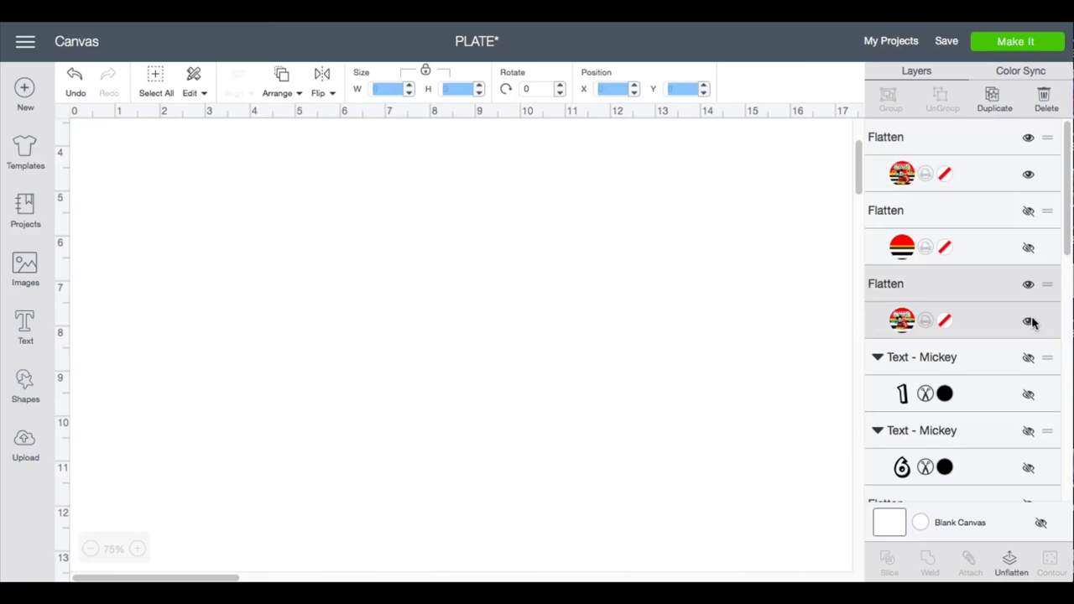
{"action": "left_click", "coordinate": [1026, 322]}
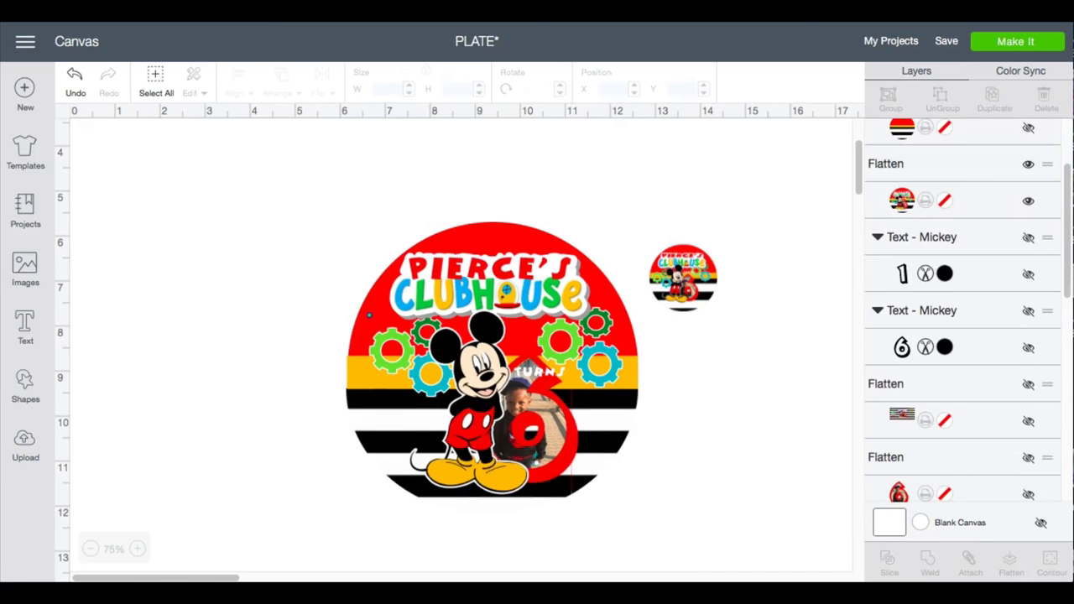
{"action": "left_click", "coordinate": [1015, 41]}
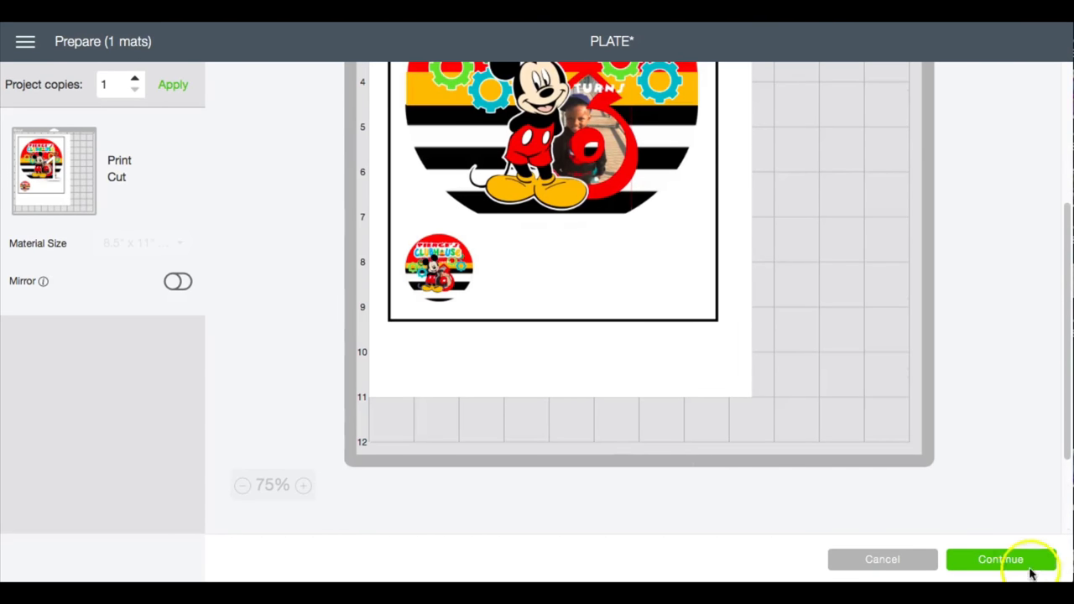
{"action": "left_click", "coordinate": [1000, 561]}
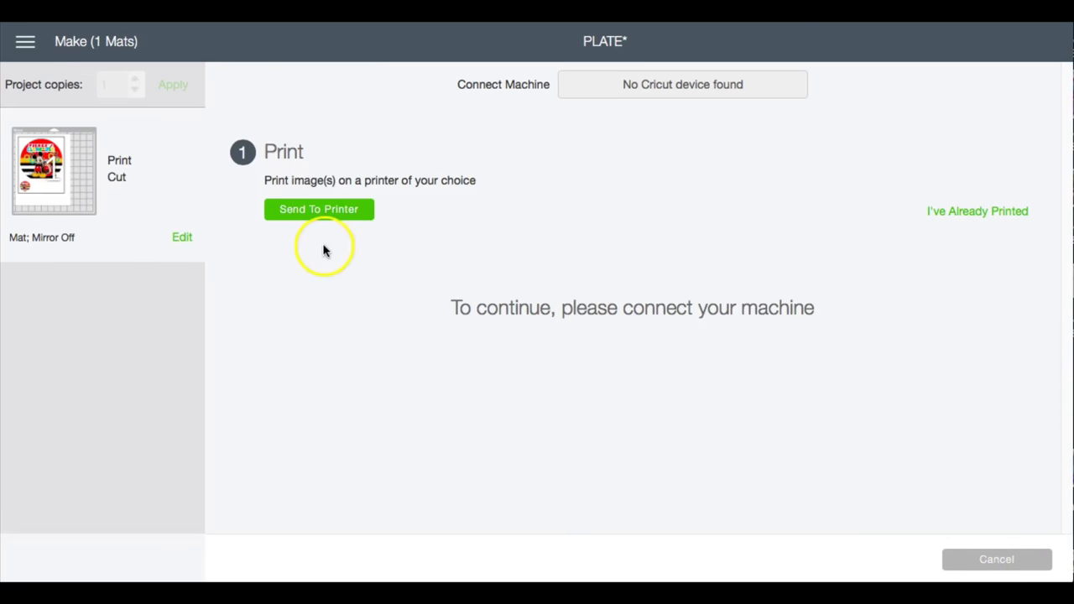
{"action": "left_click", "coordinate": [319, 209]}
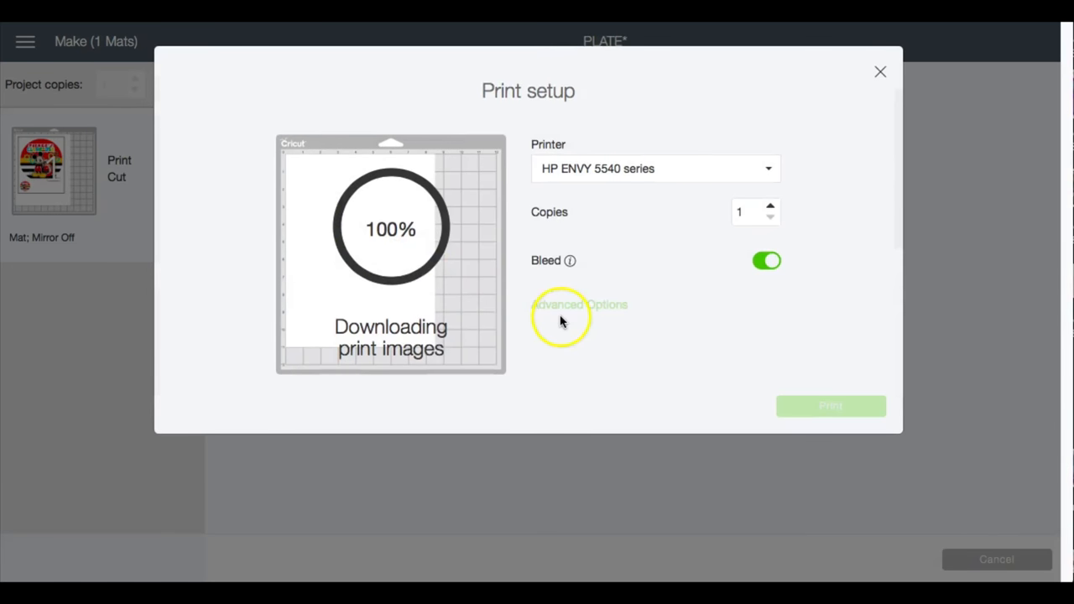